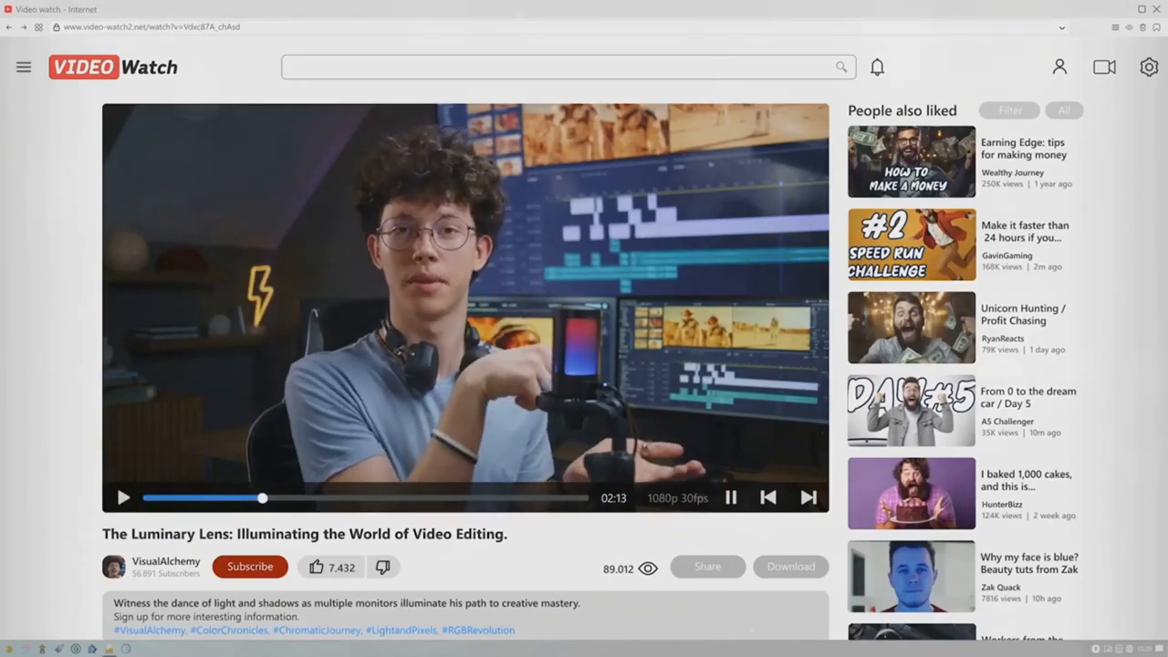
scroll(down, 3)
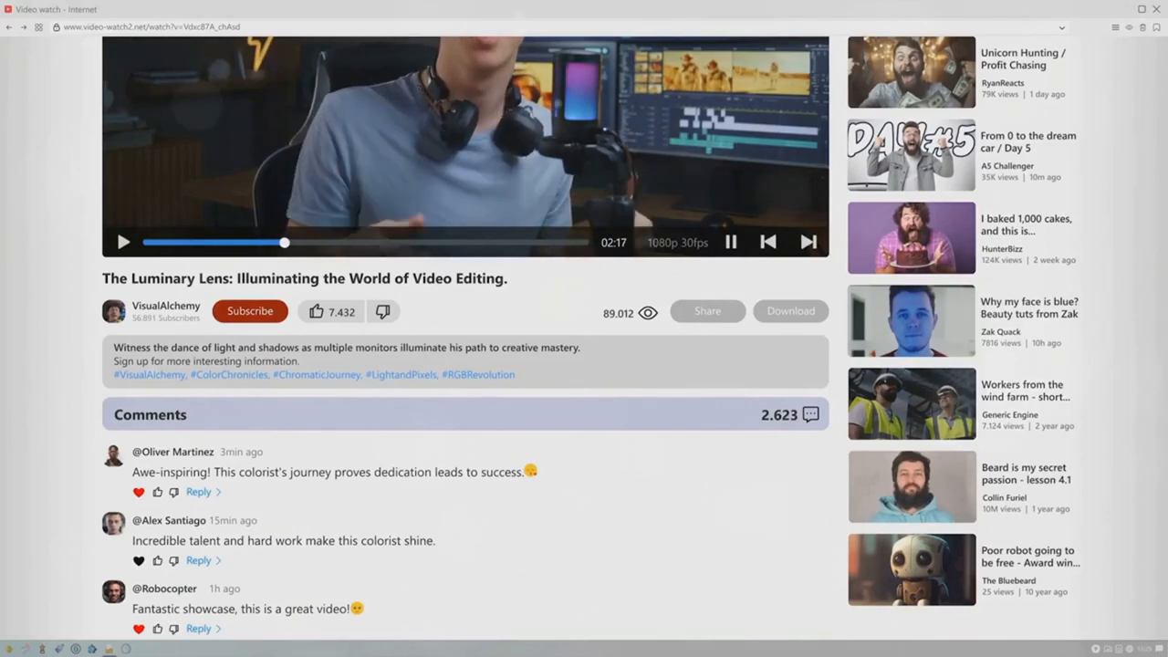
scroll(down, 3)
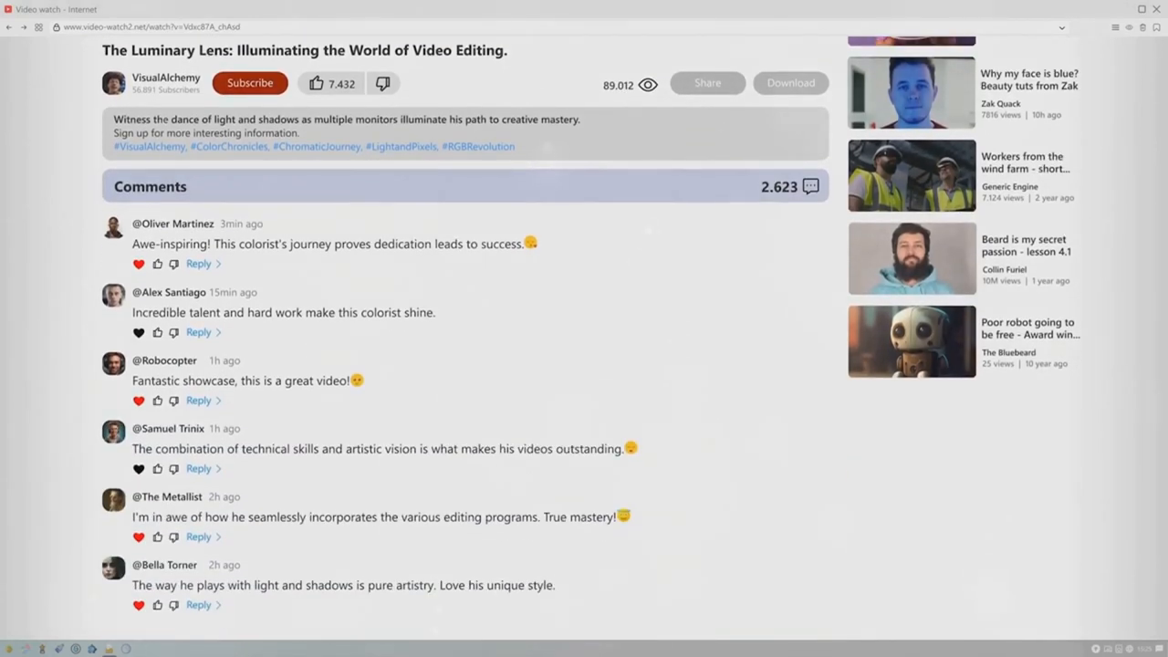